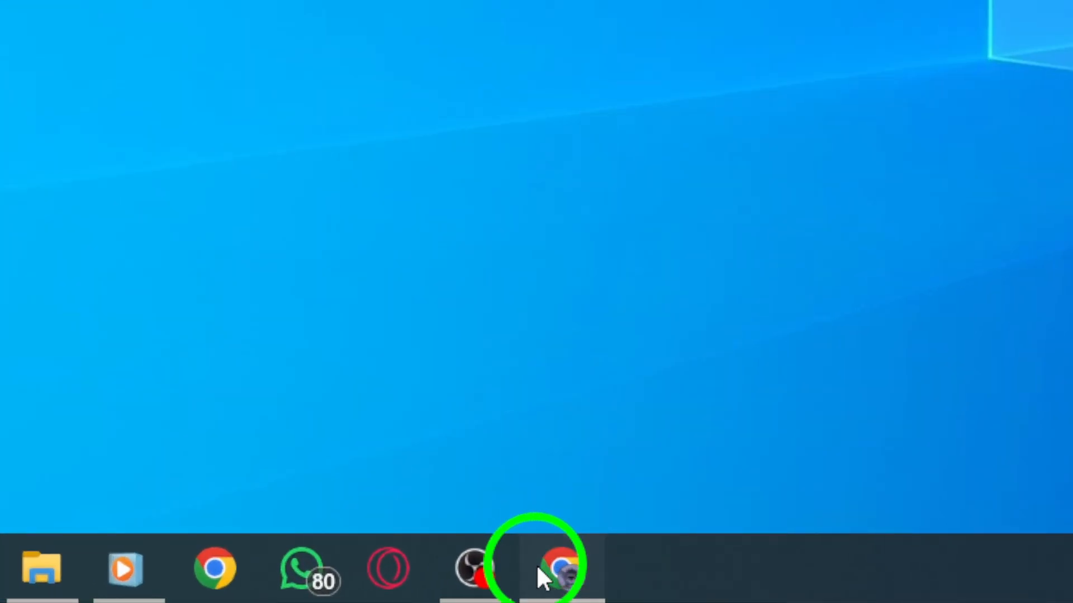
left_click(561, 568)
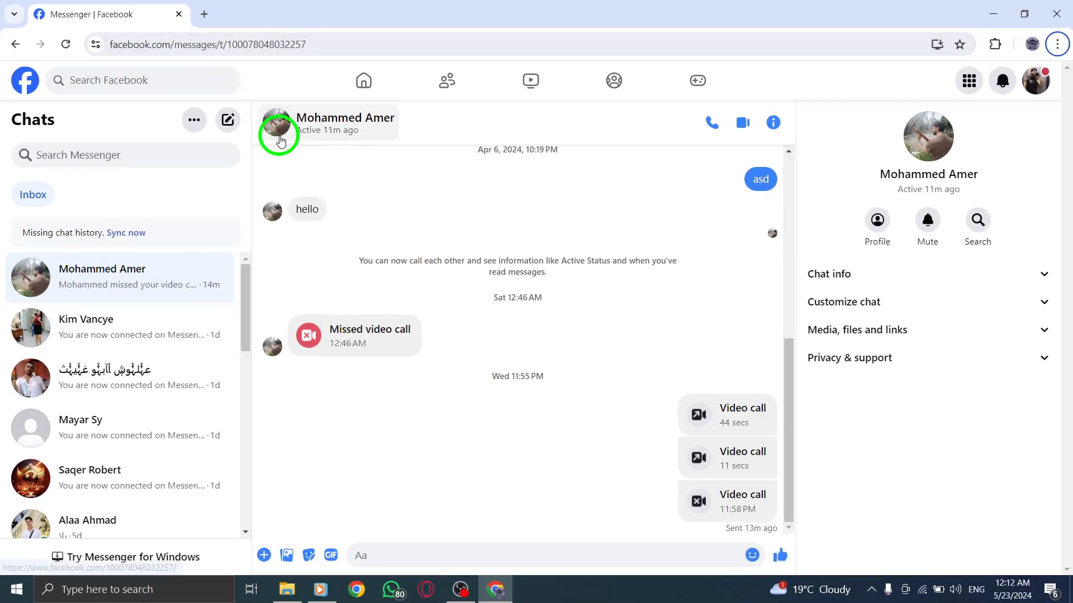
mouse_move(309, 101)
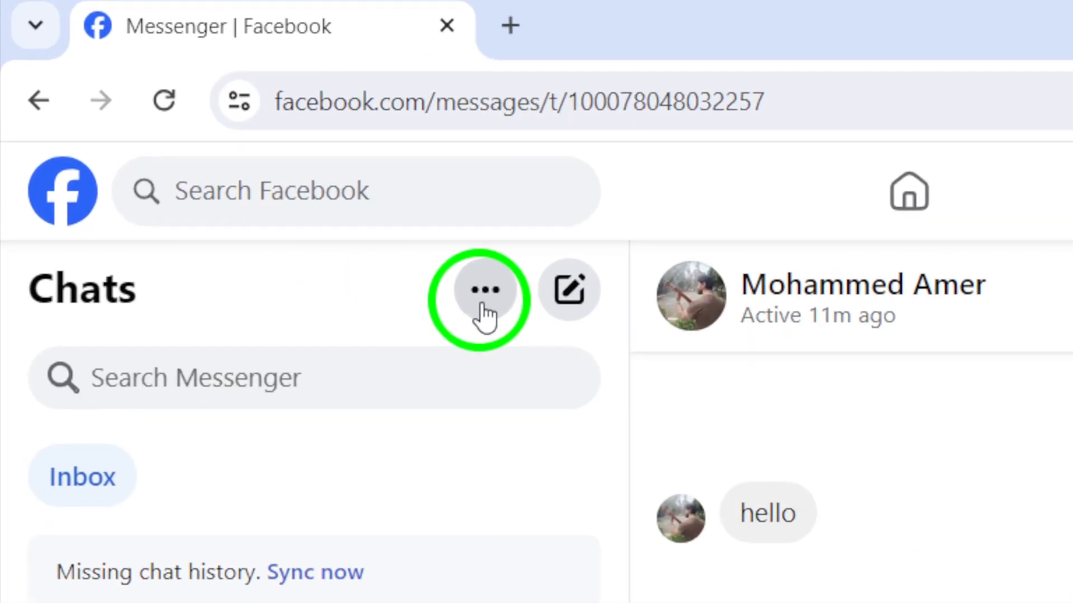
left_click(484, 289)
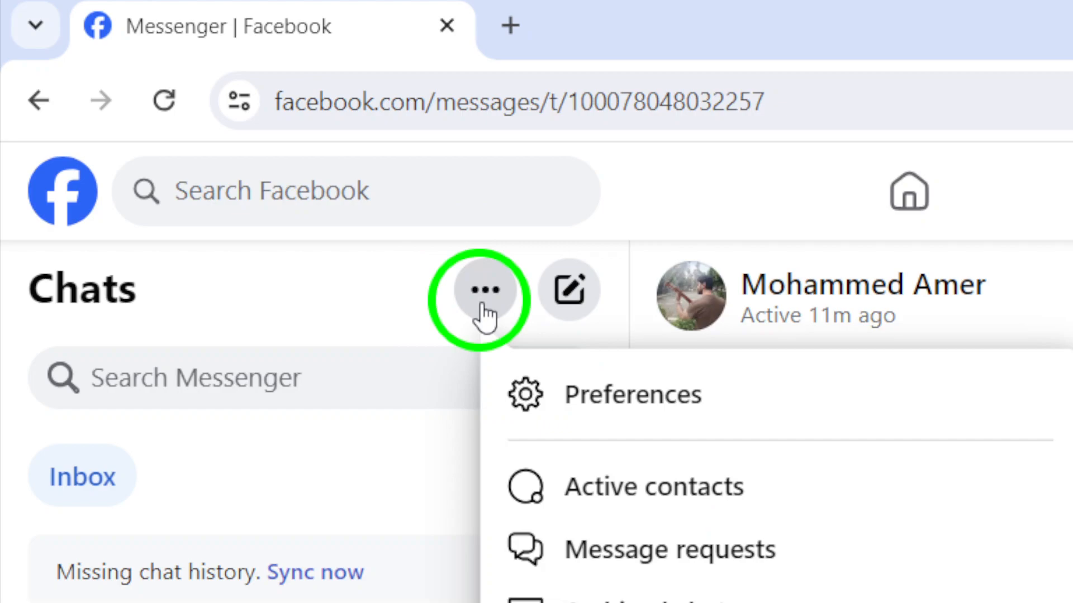
scroll("down", 3)
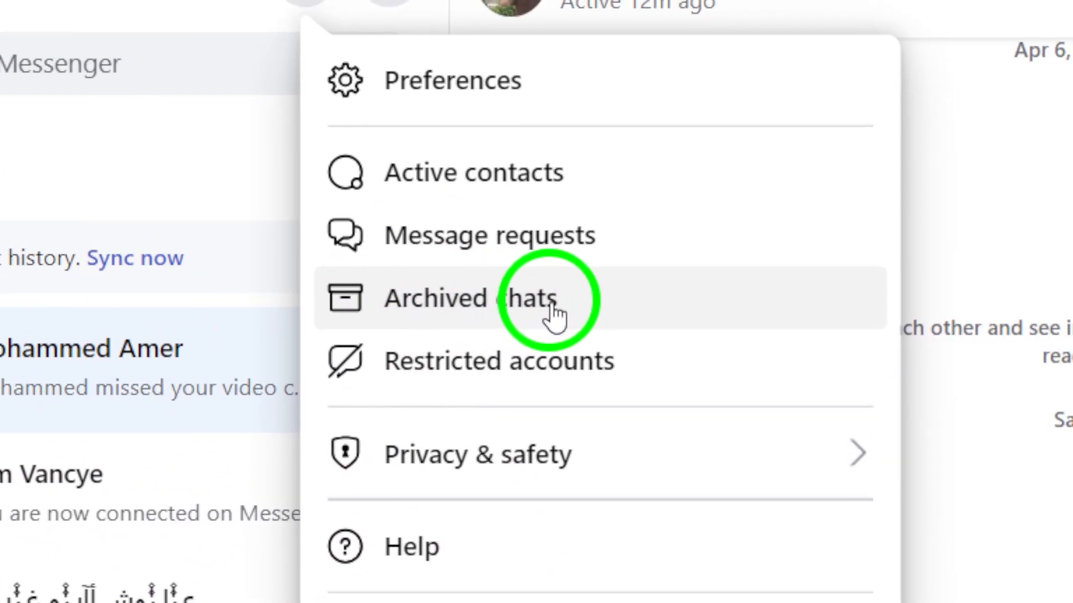
left_click(468, 298)
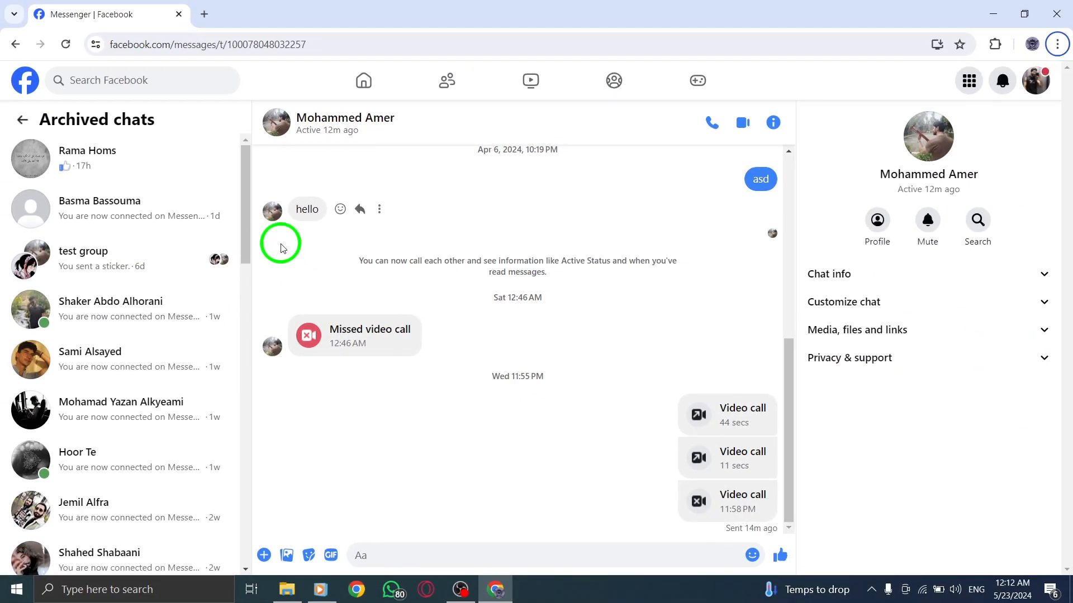
mouse_move(67, 323)
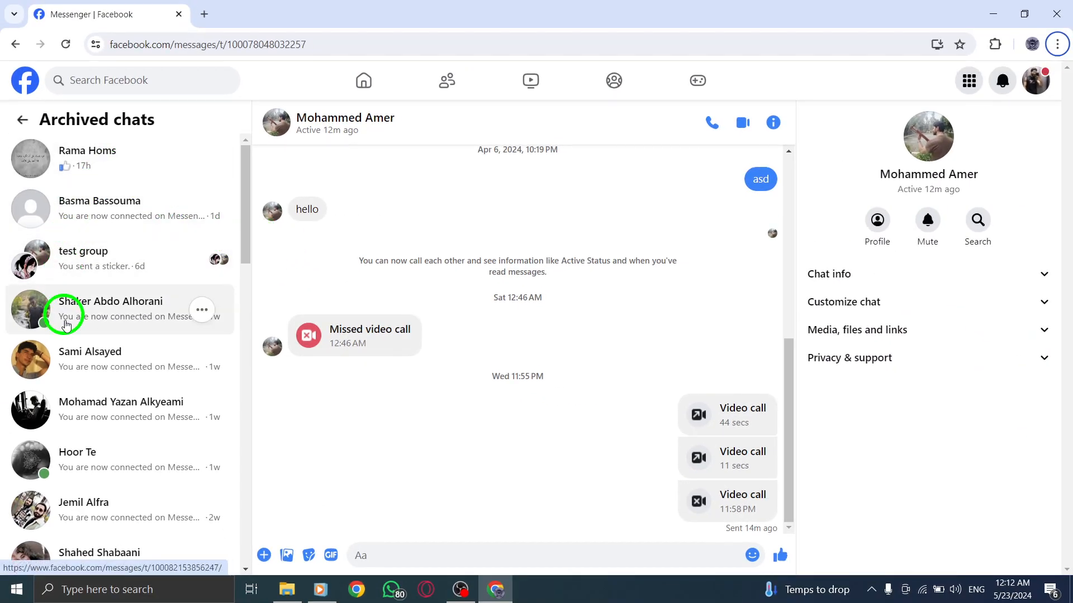
mouse_move(143, 202)
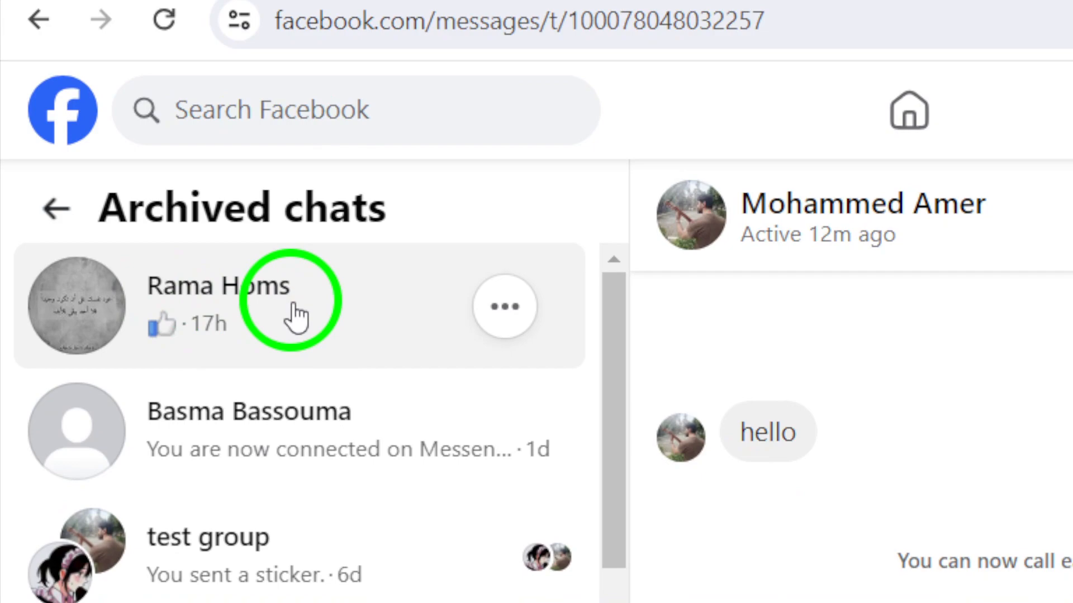
mouse_move(505, 307)
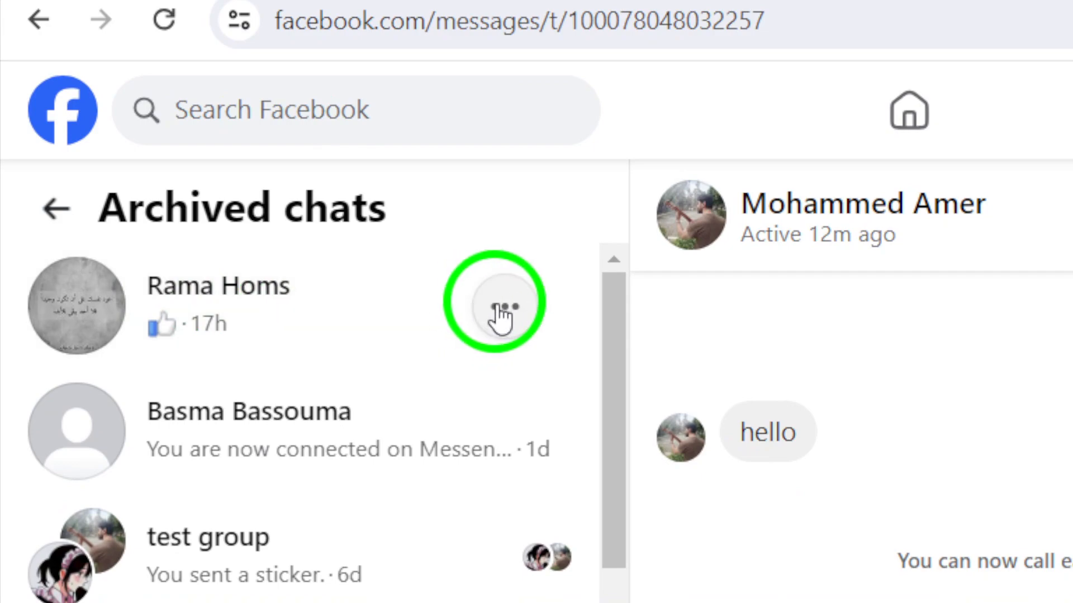
left_click(500, 302)
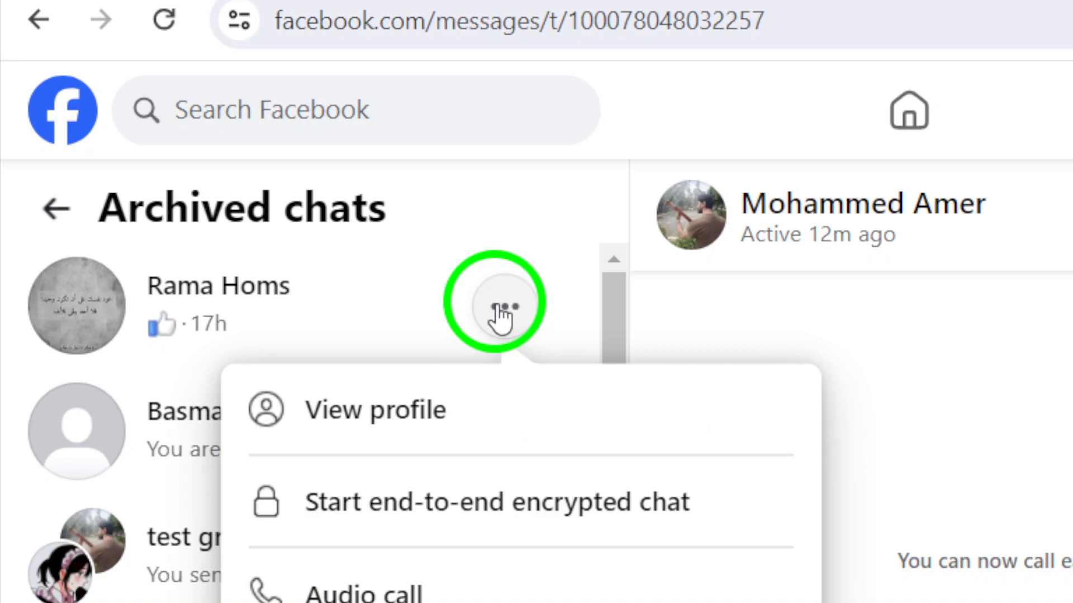
scroll("down", 3)
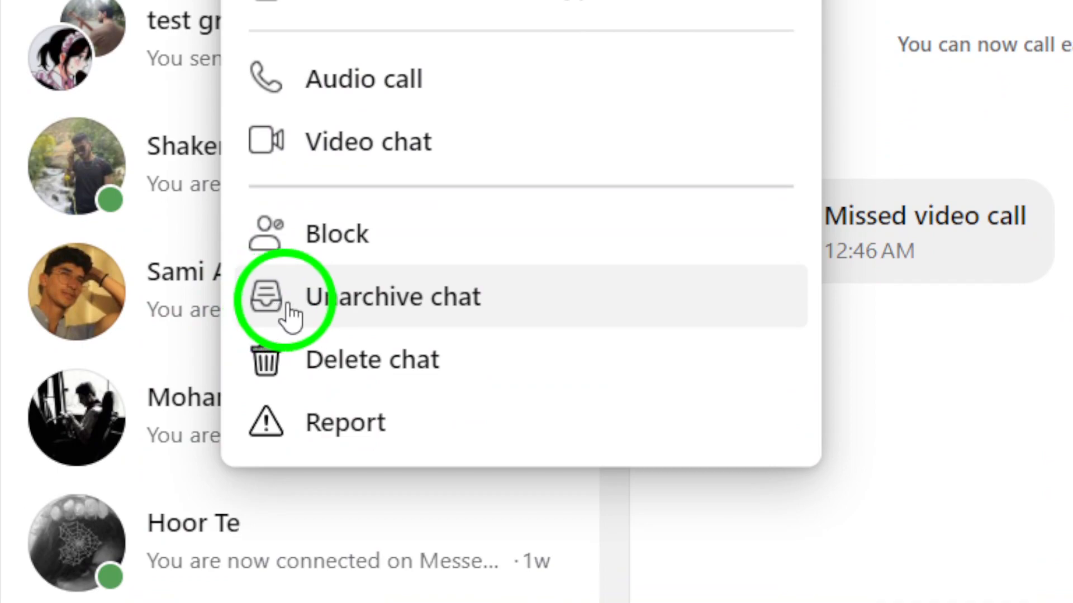
mouse_move(363, 314)
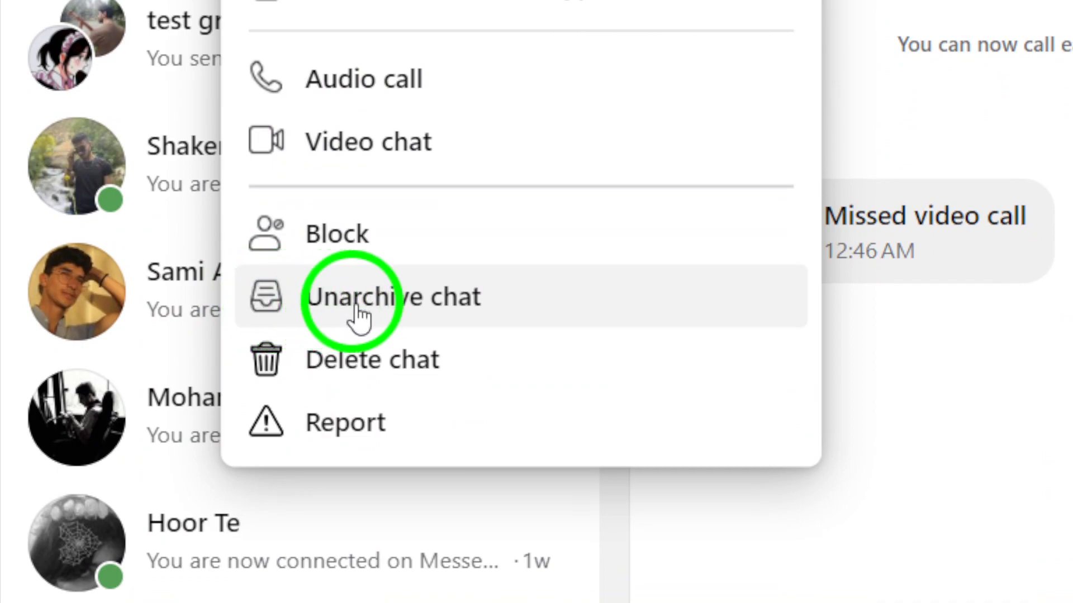
mouse_move(455, 315)
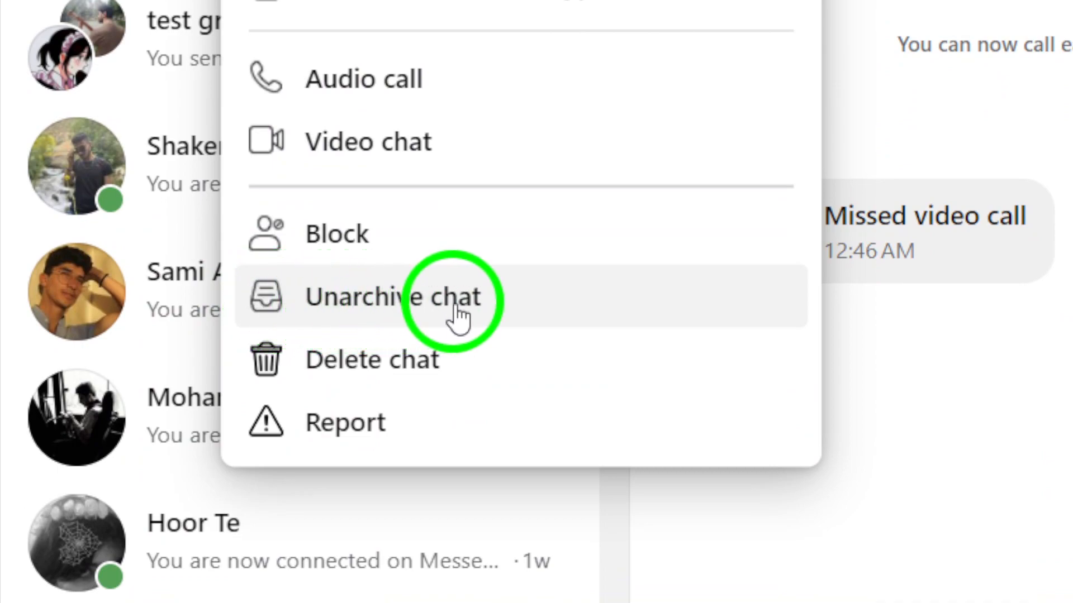
left_click(392, 296)
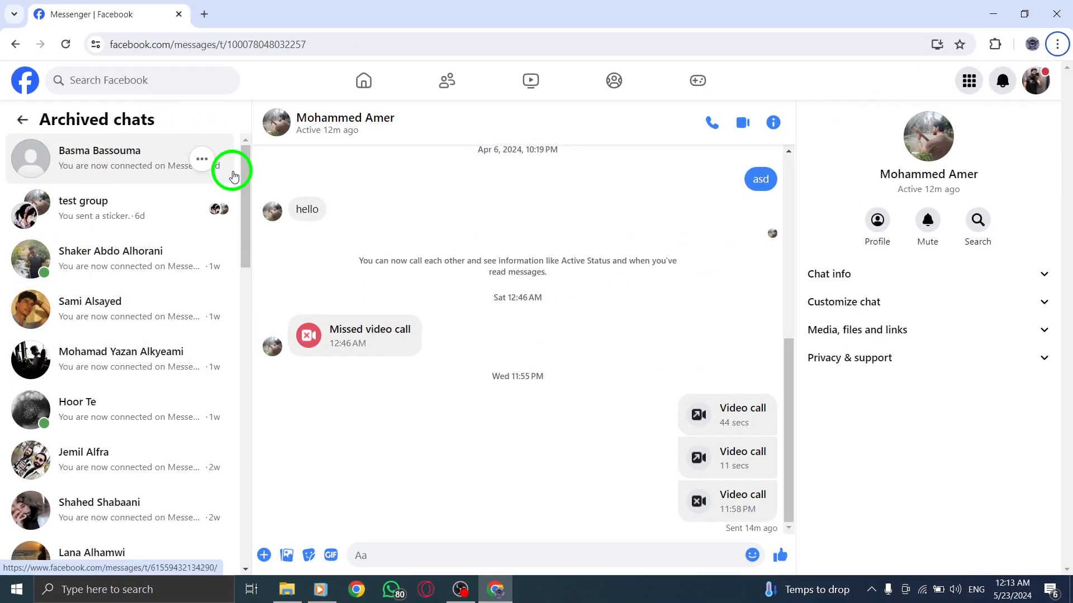